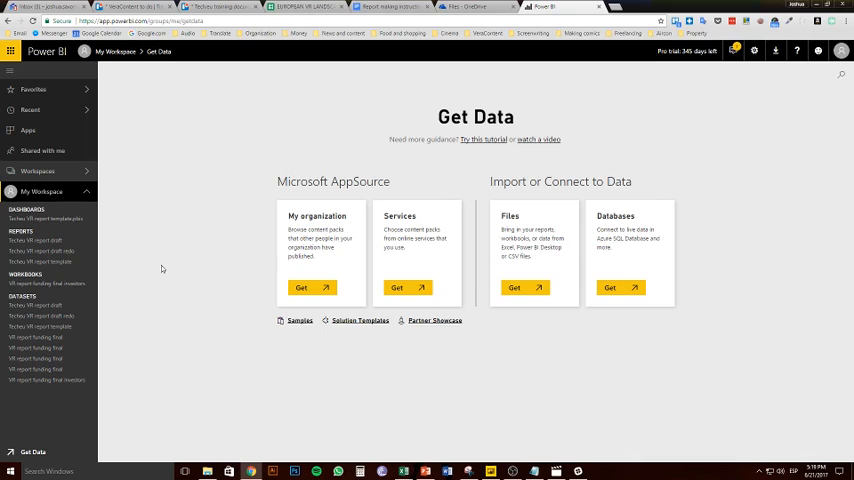
{"action": "mouse_move", "coordinate": [140, 304]}
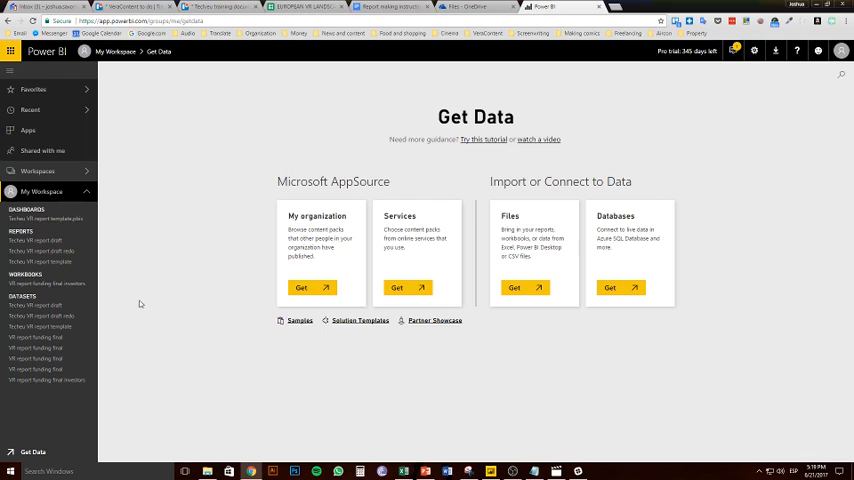
{"action": "mouse_move", "coordinate": [30, 450]}
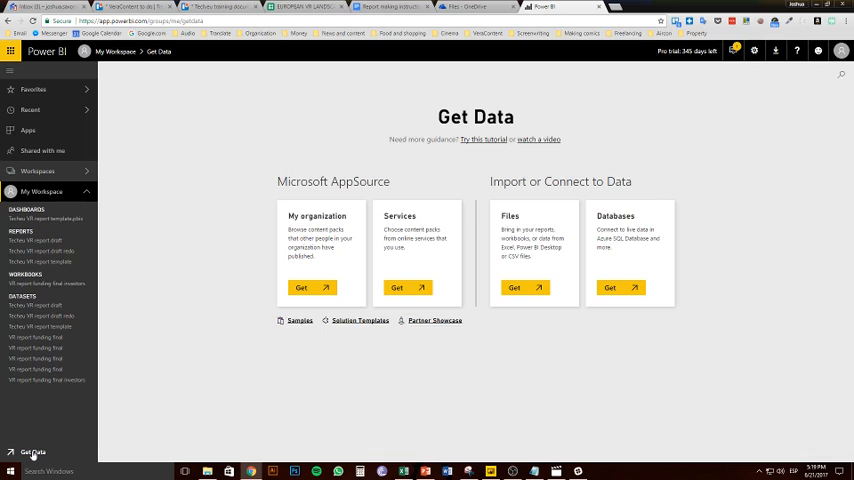
{"action": "mouse_move", "coordinate": [796, 328]}
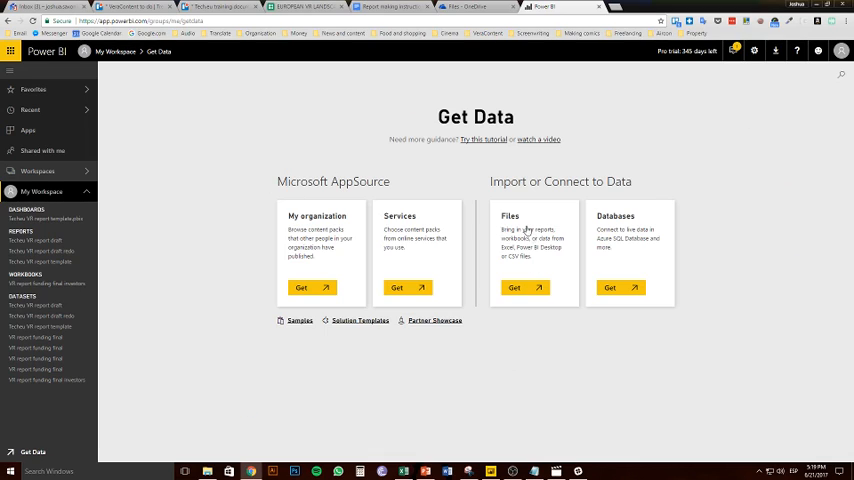
{"action": "mouse_move", "coordinate": [536, 288]}
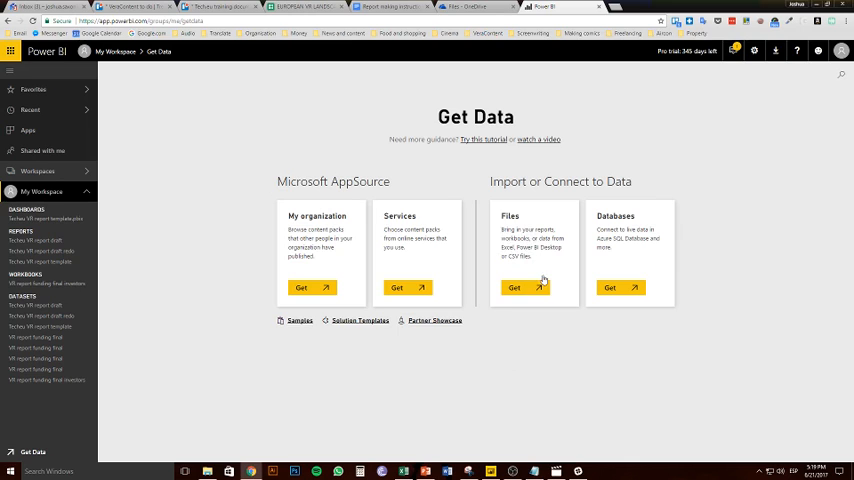
- Connect the funding report .xlsx from OneDrive – Personal as a new workspace dataset
{"action": "left_click", "coordinate": [516, 288]}
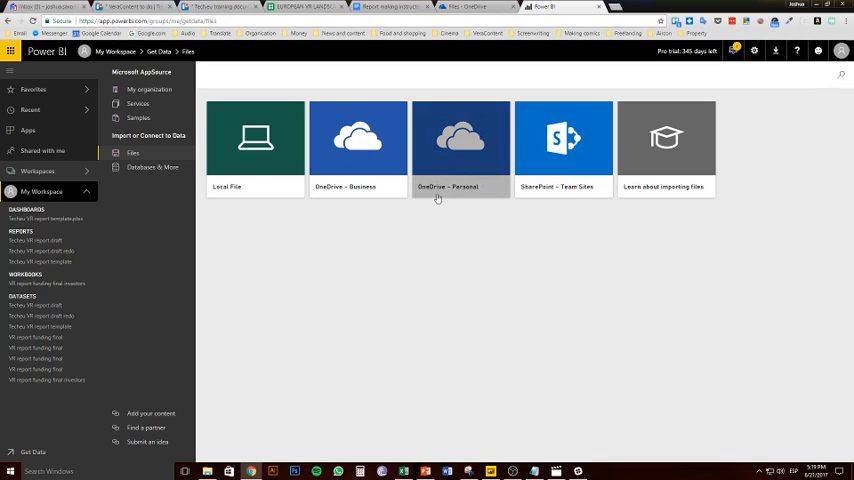
{"action": "left_click", "coordinate": [462, 144]}
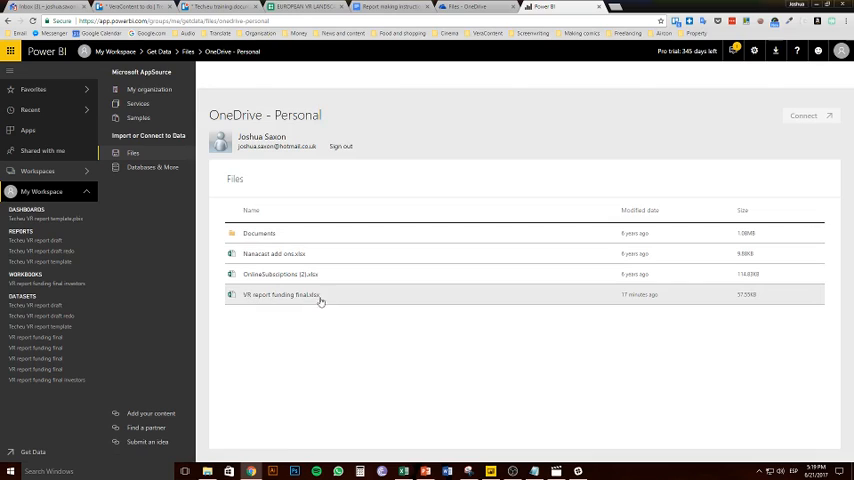
{"action": "left_click", "coordinate": [280, 294]}
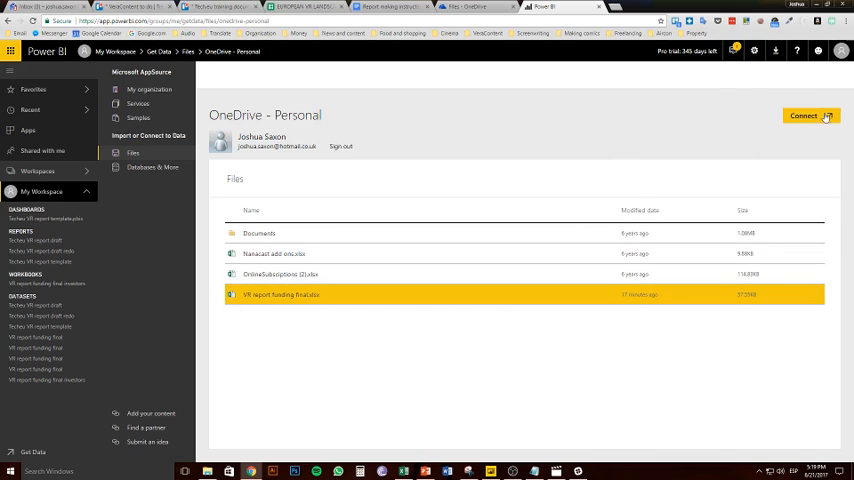
{"action": "left_click", "coordinate": [808, 116]}
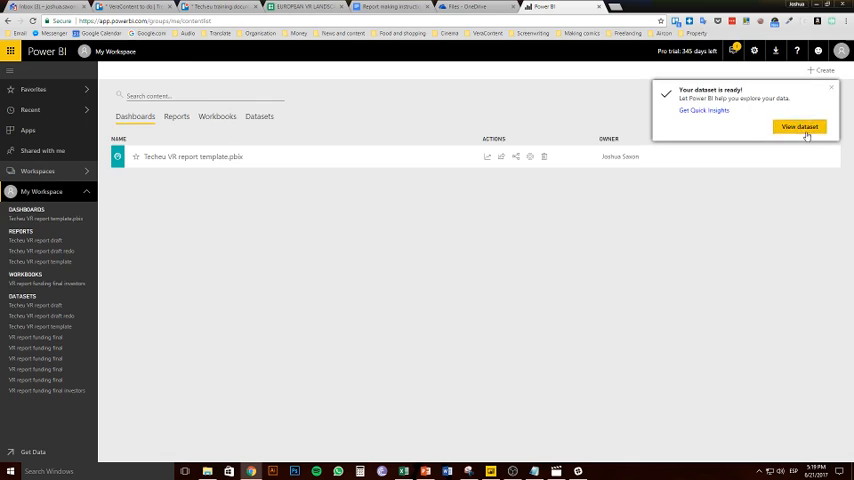
- View the newly created funding report dataset on a blank report canvas
{"action": "left_click", "coordinate": [798, 126]}
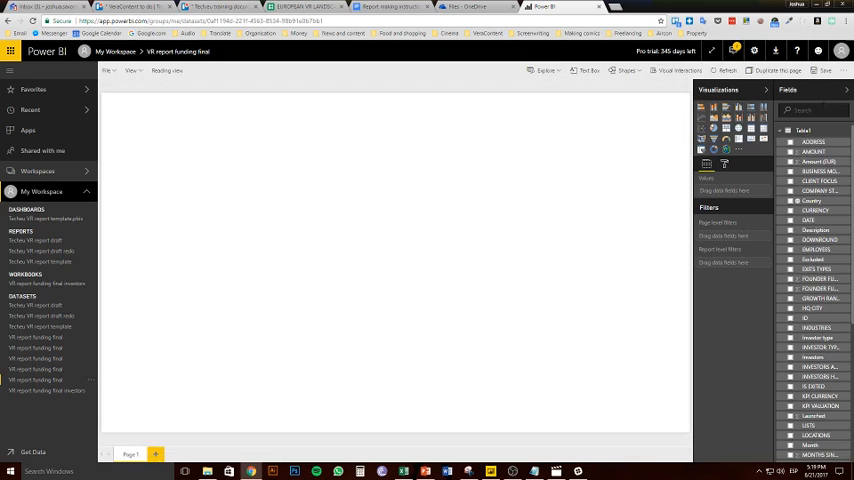
{"action": "mouse_move", "coordinate": [380, 204]}
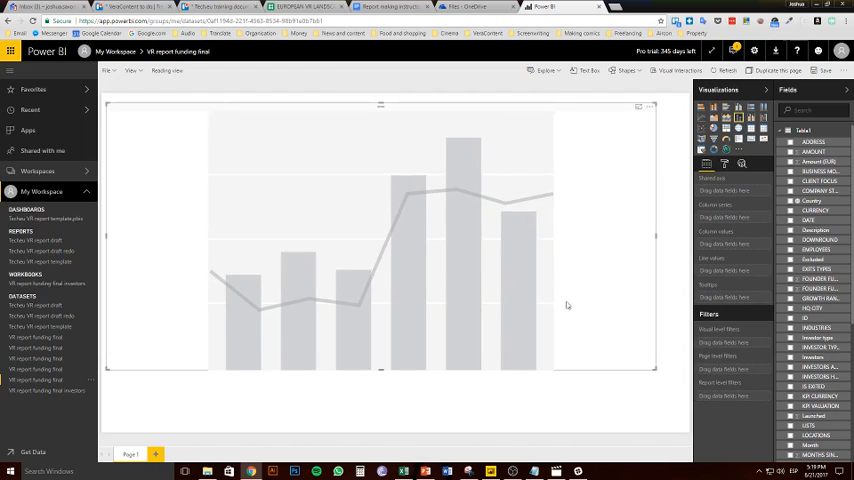
{"action": "mouse_move", "coordinate": [402, 220]}
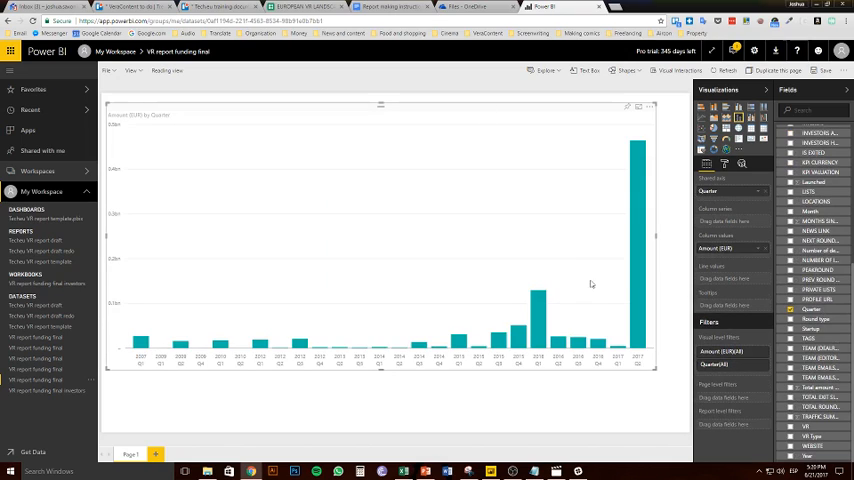
{"action": "mouse_move", "coordinate": [610, 278]}
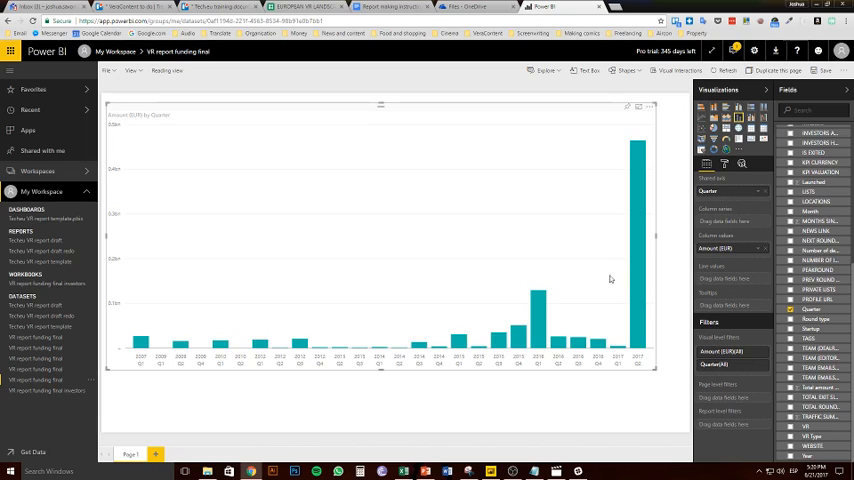
{"action": "mouse_move", "coordinate": [634, 228]}
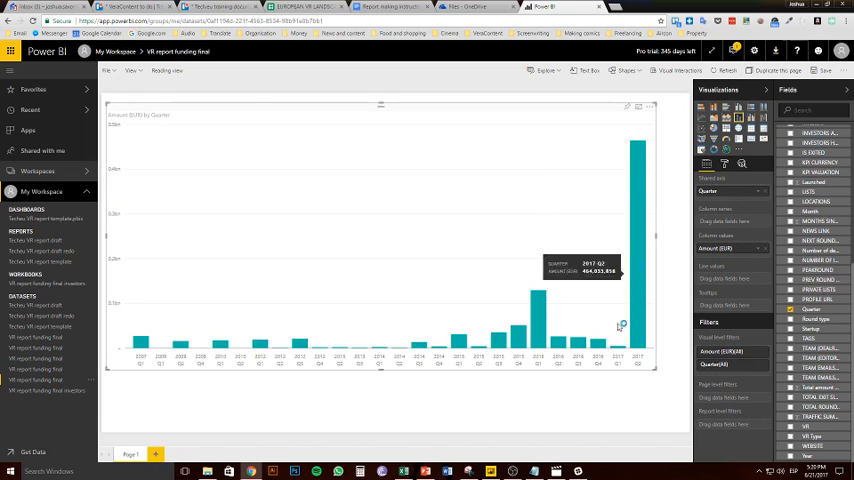
{"action": "mouse_move", "coordinate": [640, 172]}
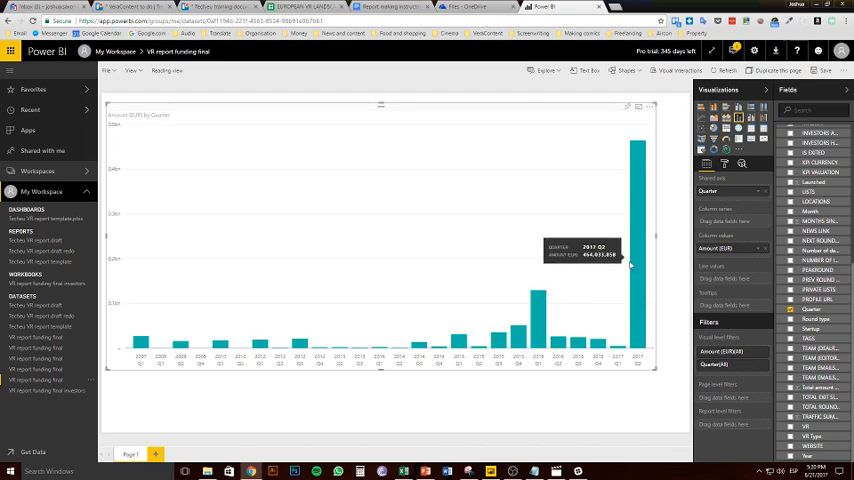
{"action": "mouse_move", "coordinate": [648, 250]}
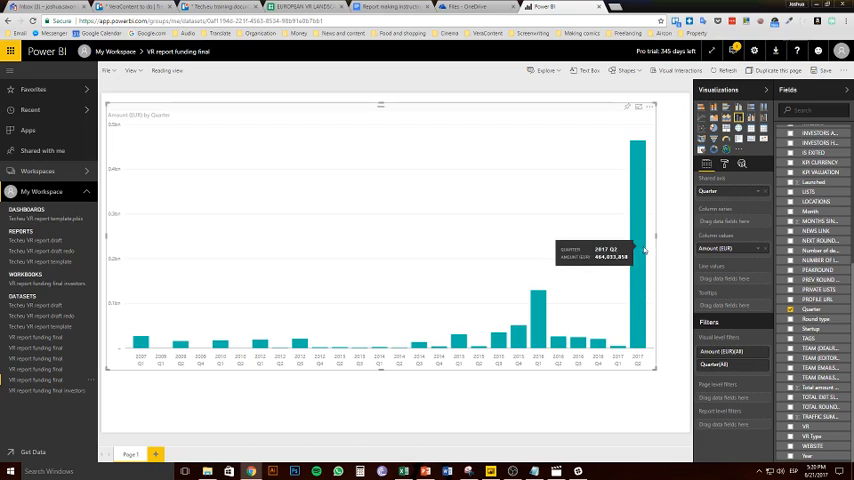
{"action": "mouse_move", "coordinate": [674, 256]}
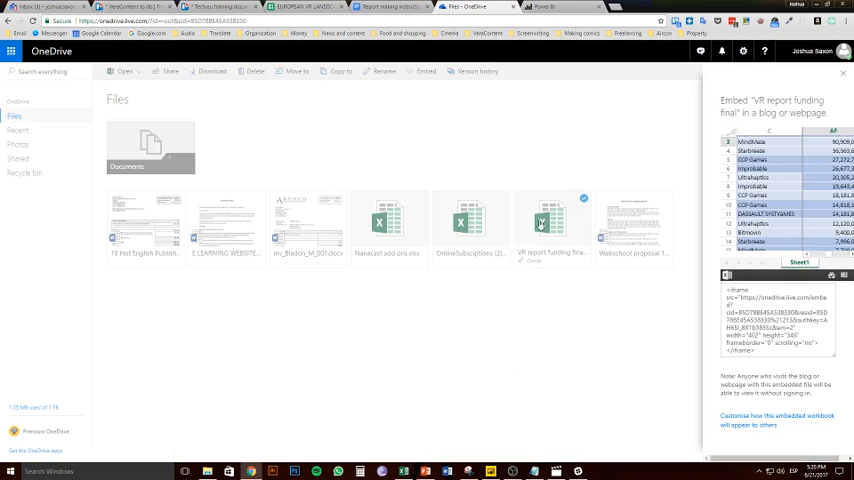
- Open the funding report workbook in Excel Online and scroll through its sheet
{"action": "left_click", "coordinate": [840, 76]}
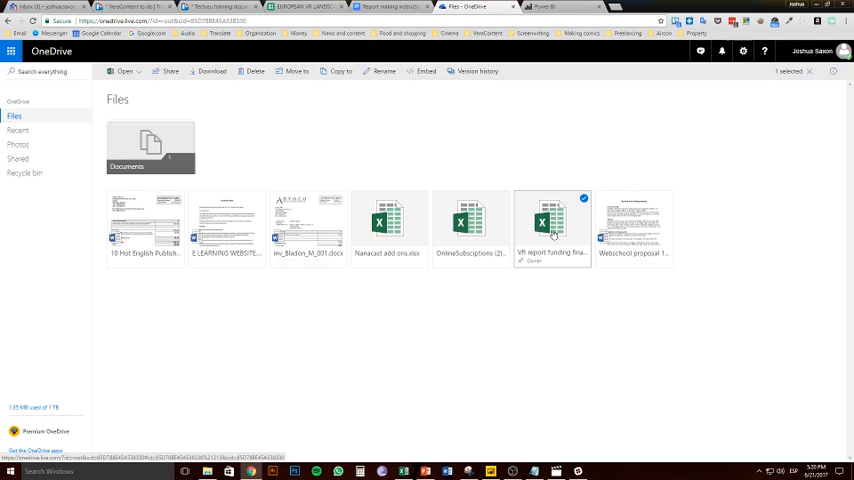
{"action": "double_click", "coordinate": [552, 218]}
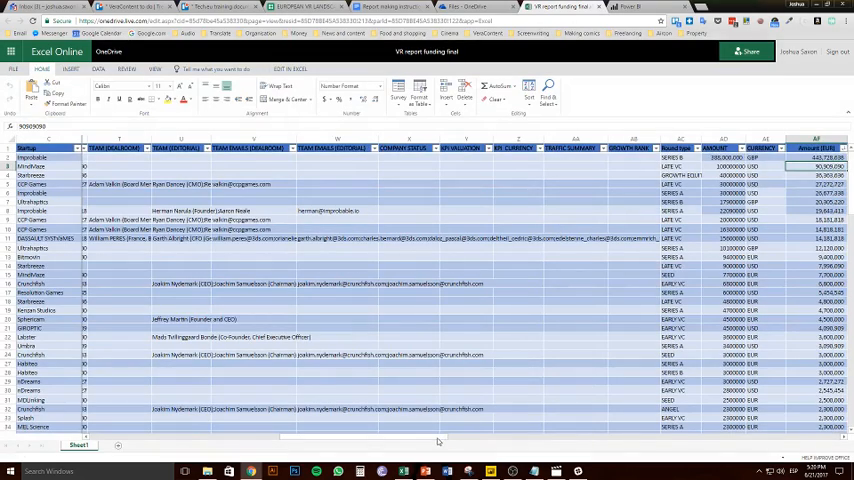
{"action": "scroll", "scroll_direction": "right", "scroll_amount": 3}
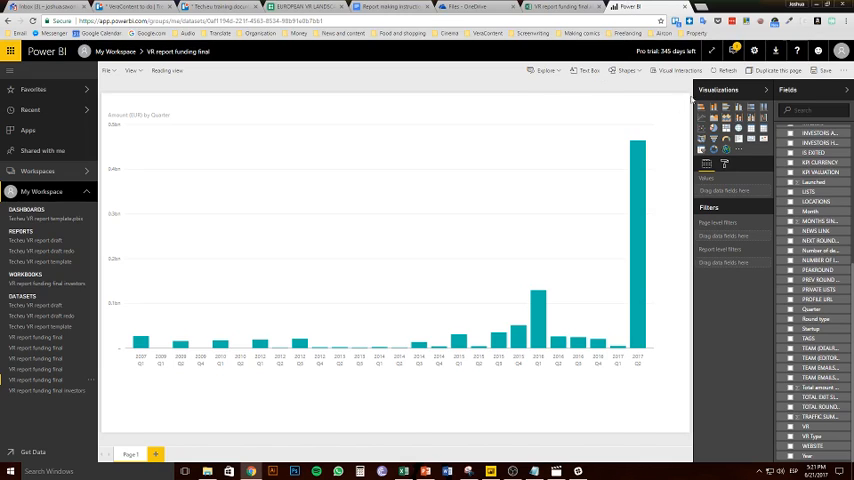
{"action": "mouse_move", "coordinate": [724, 70]}
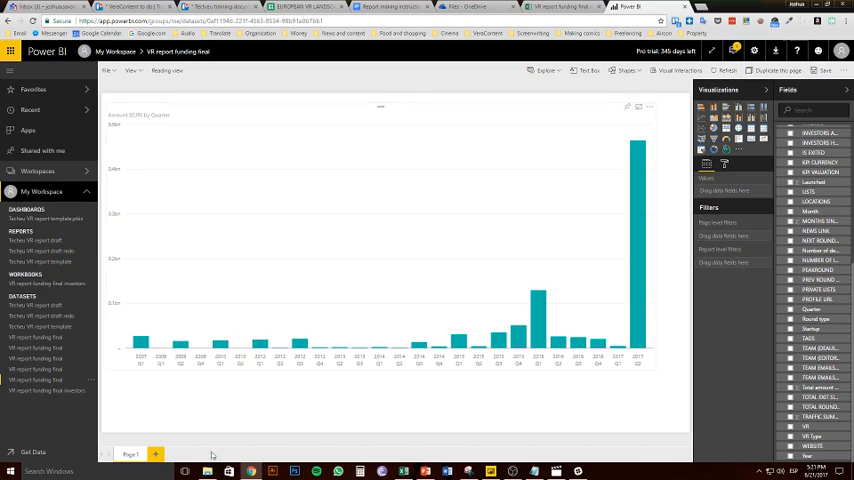
{"action": "mouse_move", "coordinate": [62, 384]}
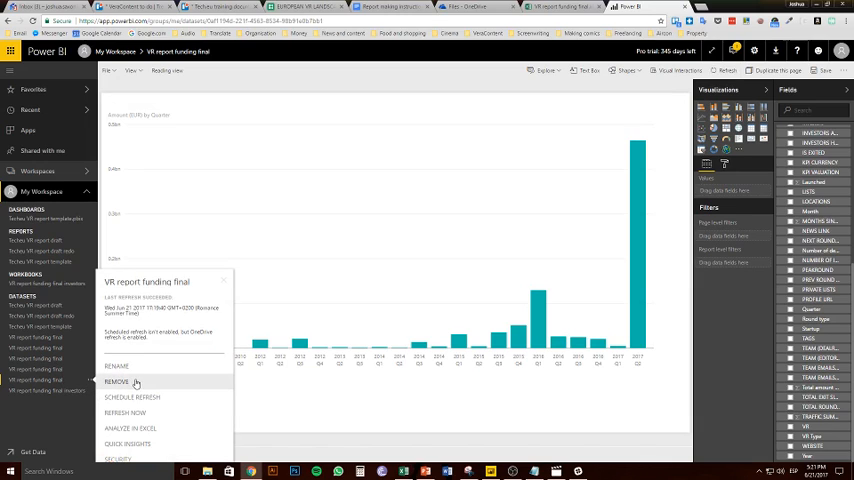
{"action": "mouse_move", "coordinate": [140, 424]}
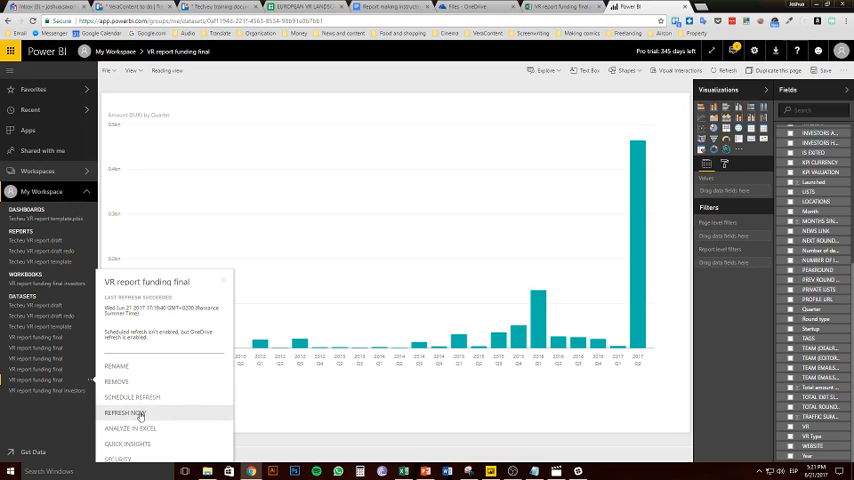
- Refresh the funding report dataset from the edited workbook
{"action": "left_click", "coordinate": [126, 412]}
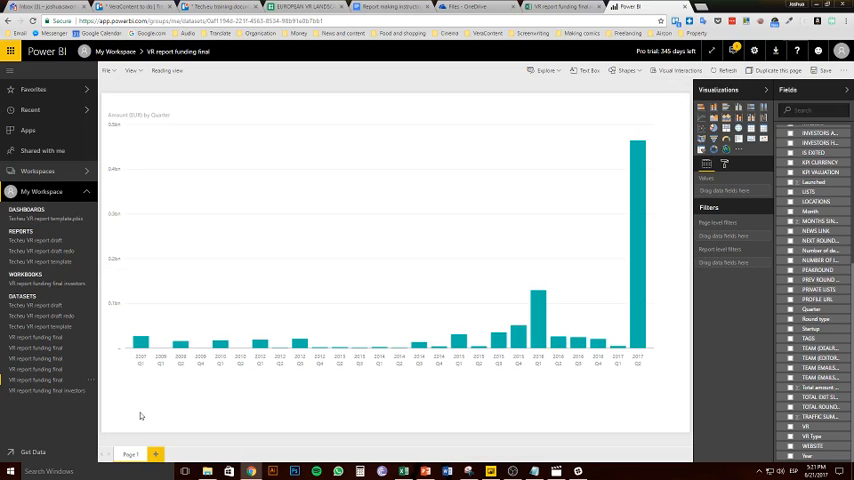
{"action": "mouse_move", "coordinate": [512, 442]}
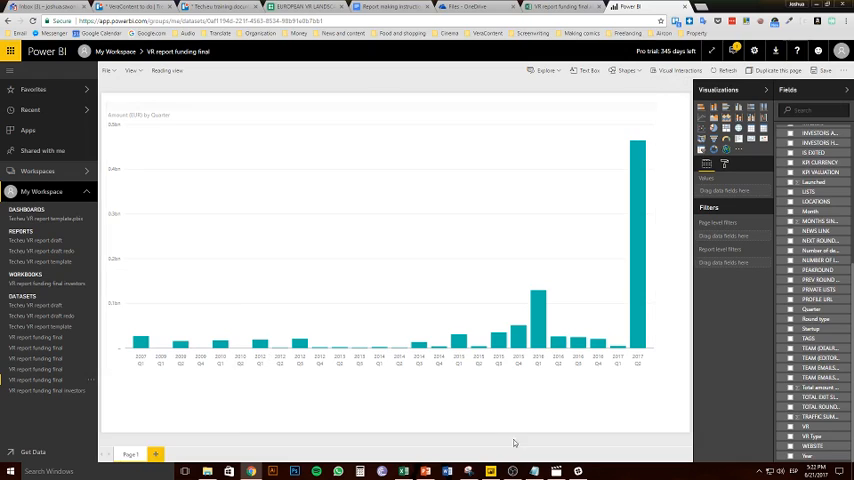
{"action": "mouse_move", "coordinate": [670, 380]}
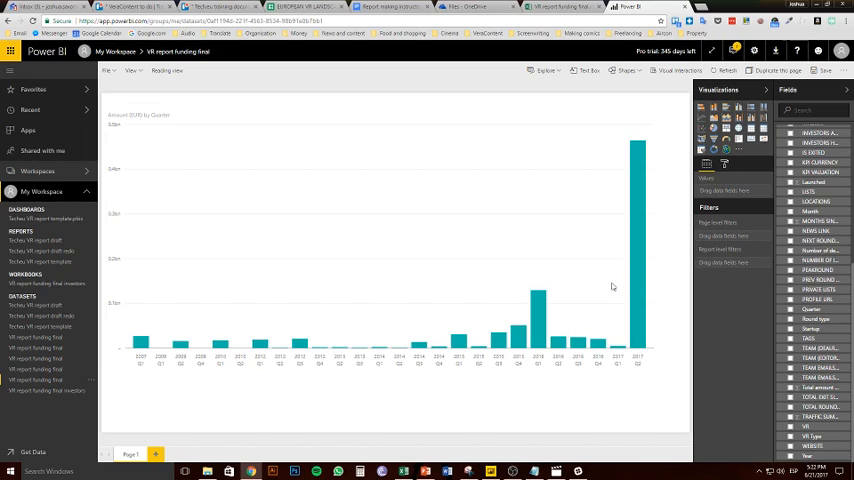
{"action": "mouse_move", "coordinate": [688, 248]}
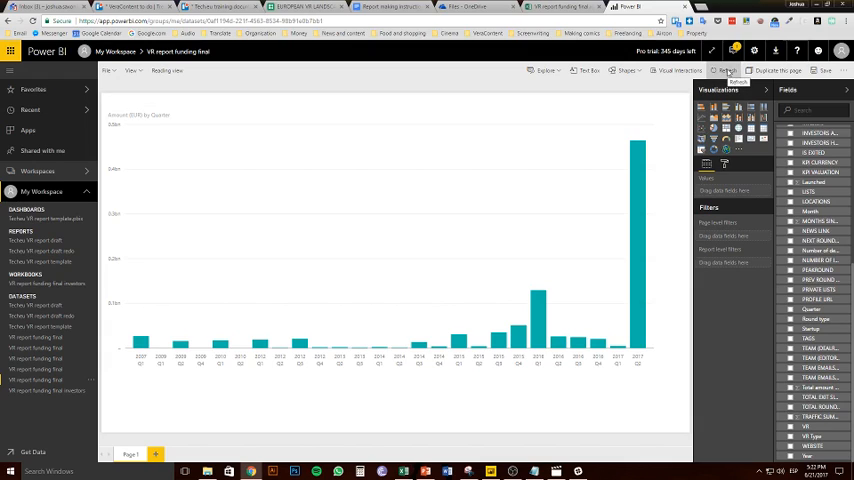
{"action": "mouse_move", "coordinate": [726, 70]}
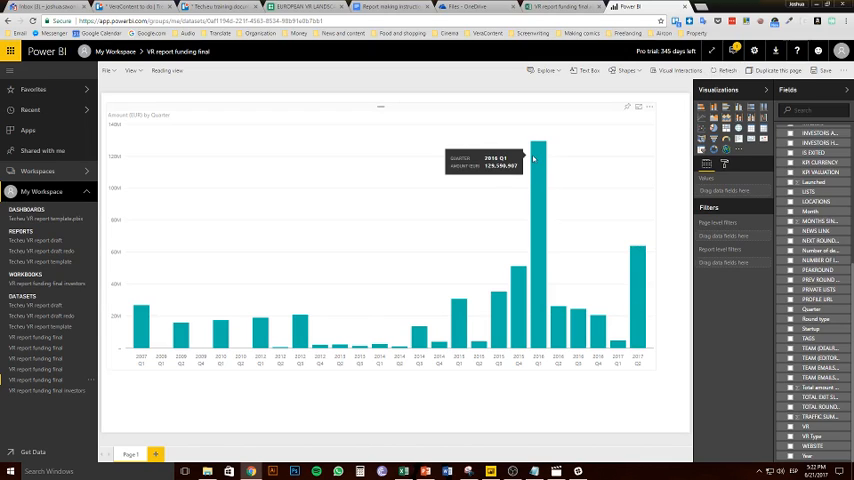
{"action": "mouse_move", "coordinate": [666, 158]}
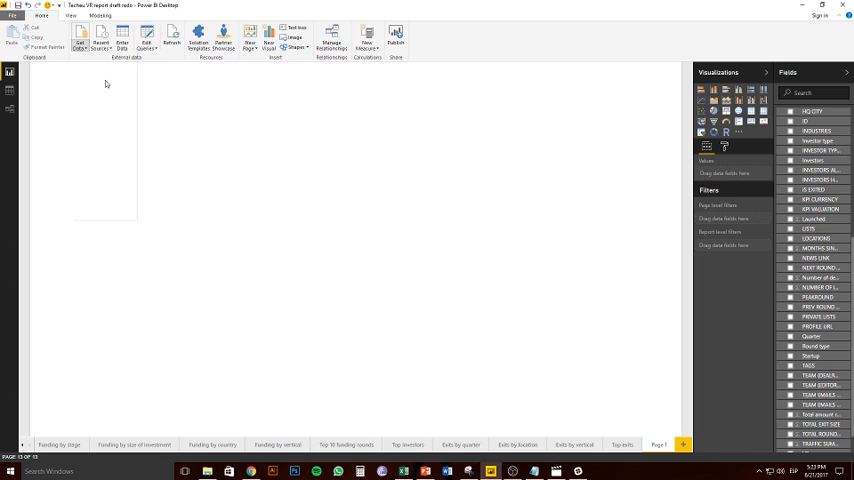
{"action": "mouse_move", "coordinate": [172, 88]}
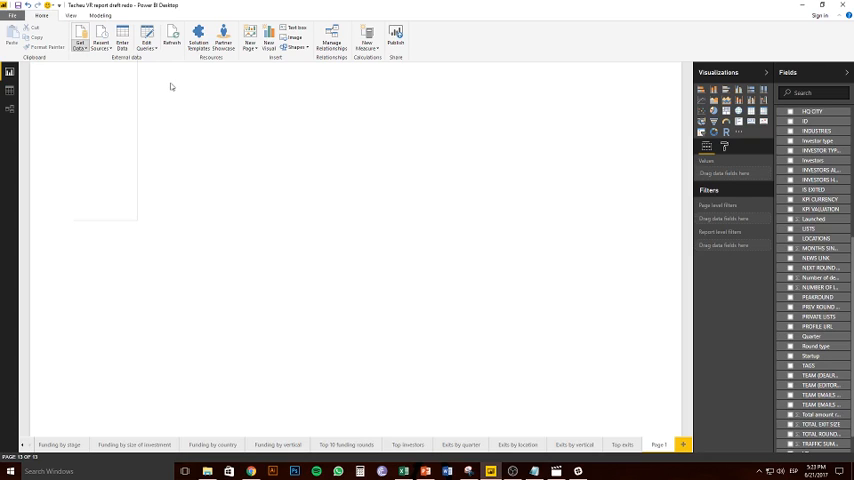
- Bring the browser's Power BI Service funding report back to the front
{"action": "left_click", "coordinate": [78, 48]}
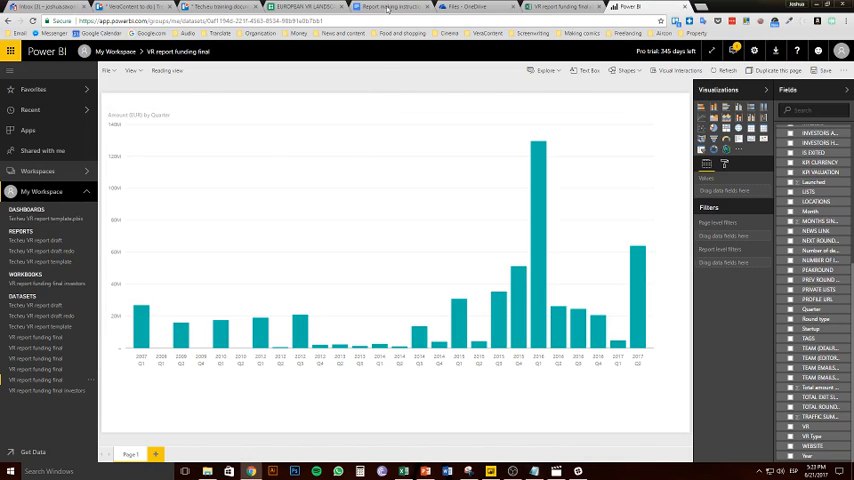
- Scroll through the report-making instructions in the Google Docs document
{"action": "left_click", "coordinate": [390, 12]}
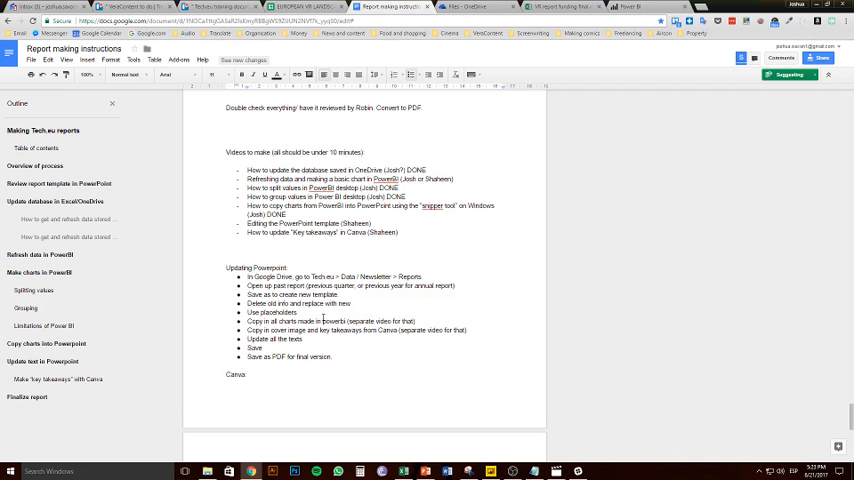
{"action": "scroll", "scroll_direction": "down", "scroll_amount": 3}
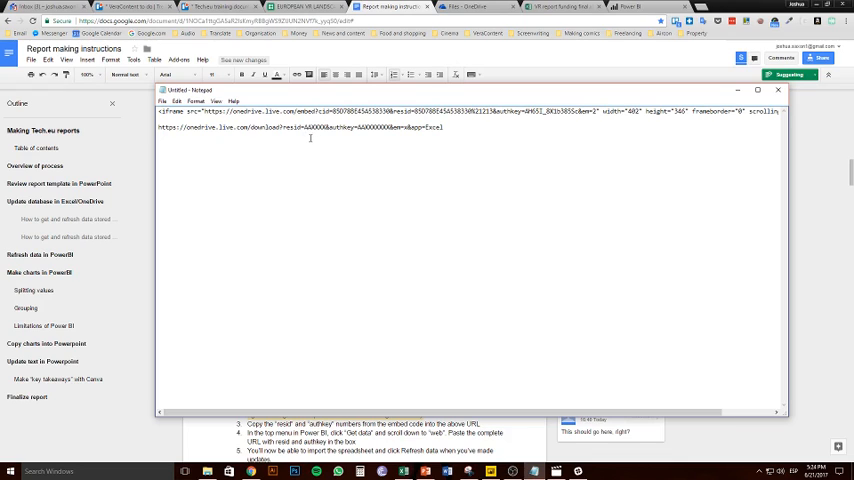
{"action": "mouse_move", "coordinate": [364, 200]}
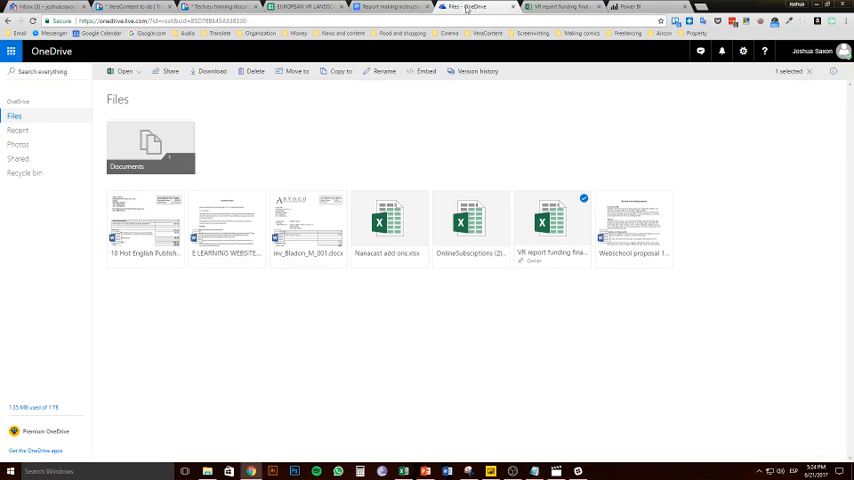
- Generate the embed code for the VR report funding workbook and select it for copying
{"action": "right_click", "coordinate": [552, 230]}
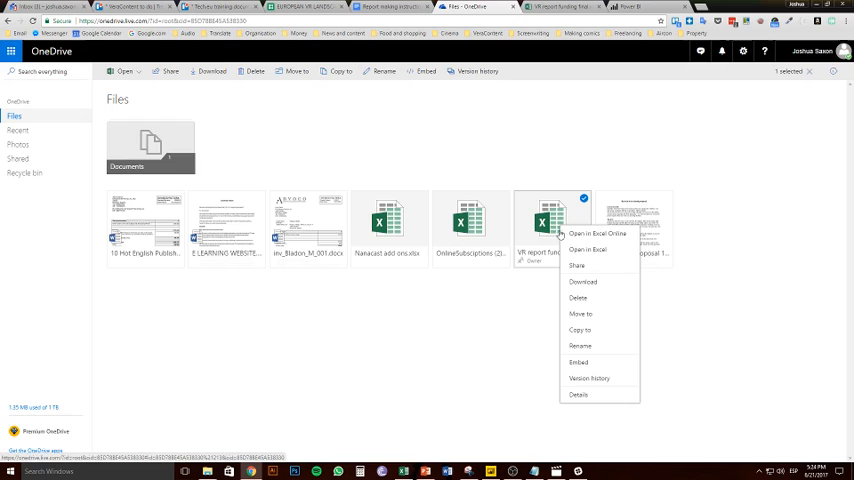
{"action": "left_click", "coordinate": [576, 360]}
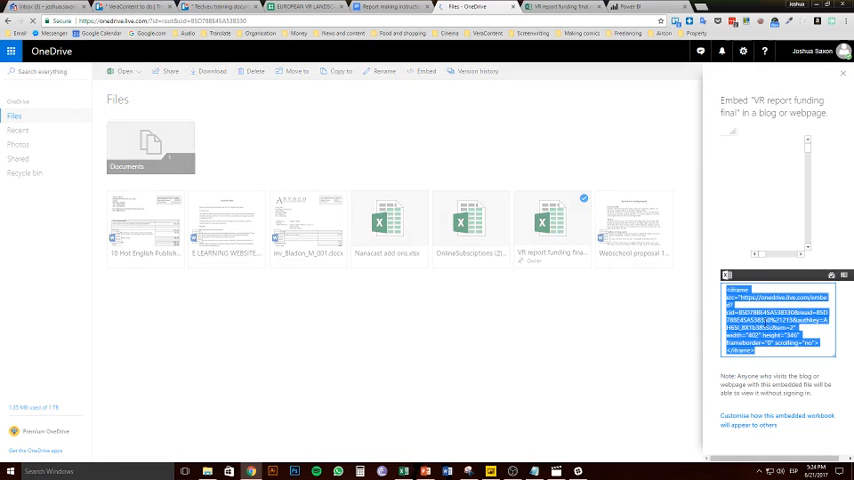
{"action": "left_click", "coordinate": [532, 468]}
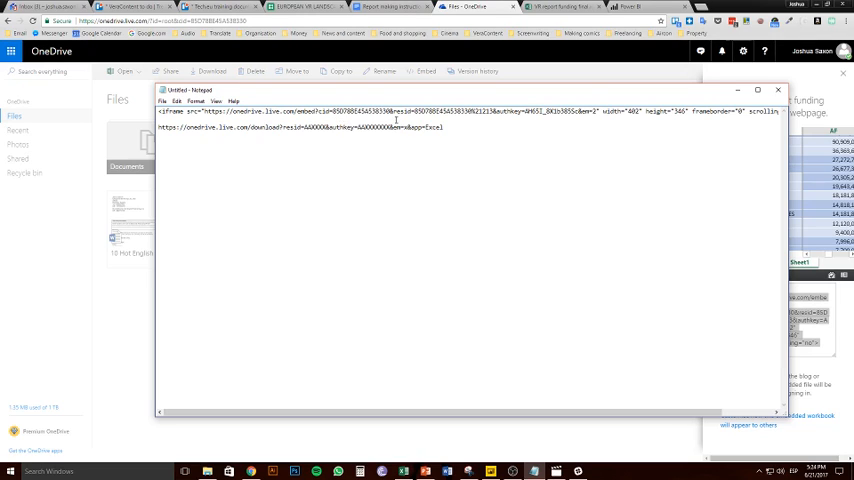
- Select the resid and authkey part of the iframe src in Notepad
{"action": "double_click", "coordinate": [410, 112]}
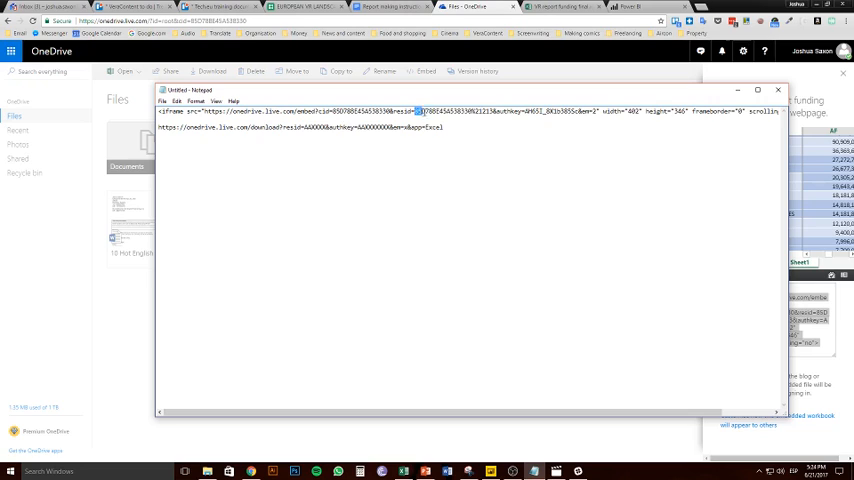
{"action": "left_click_drag", "start_coordinate": [416, 112], "coordinate": [490, 112]}
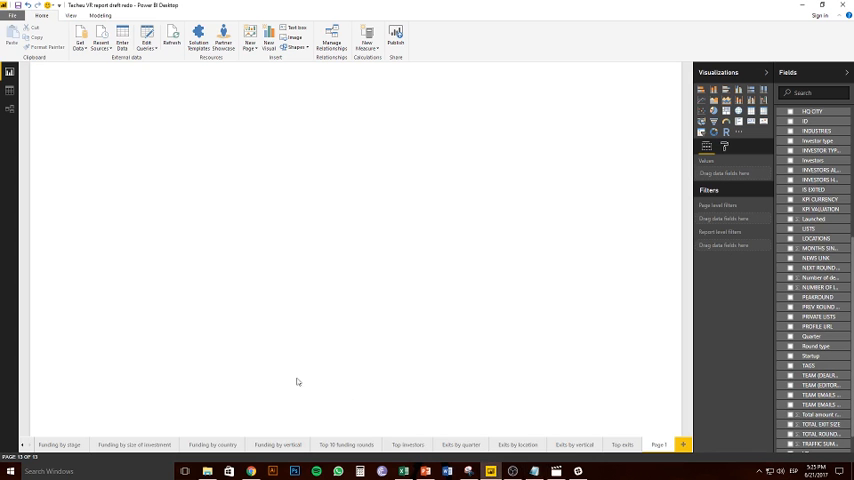
- Load the funding sheet from the OneDrive download URL via Get Data > Web
{"action": "left_click", "coordinate": [72, 44]}
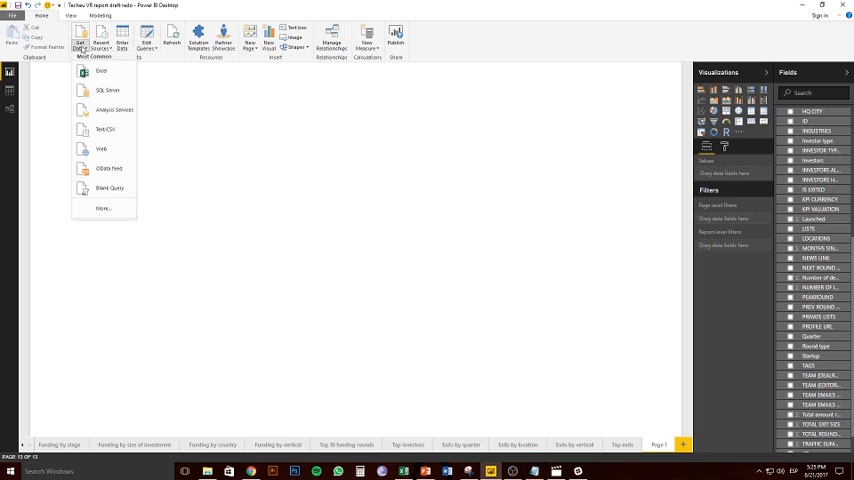
{"action": "left_click", "coordinate": [288, 218]}
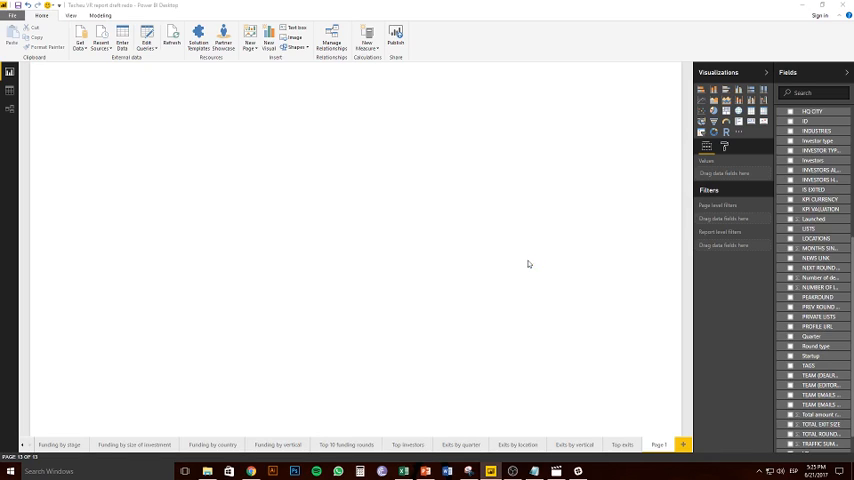
{"action": "left_click", "coordinate": [80, 40]}
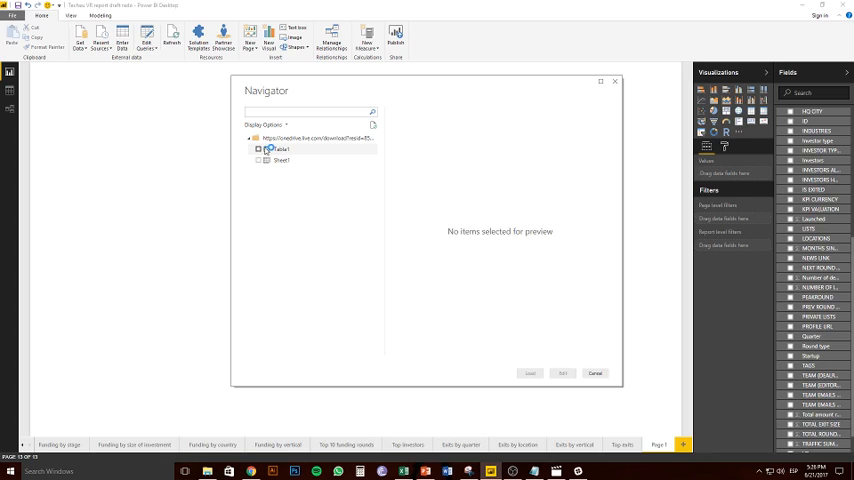
{"action": "left_click", "coordinate": [258, 148]}
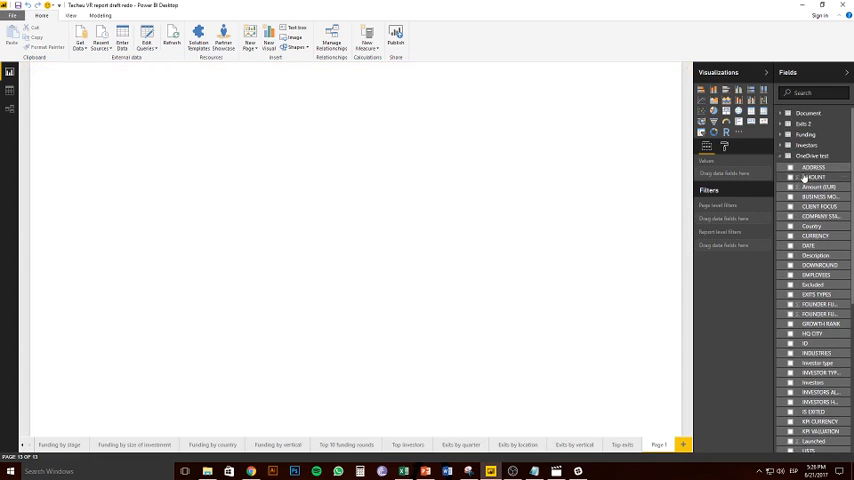
- Expand the newly loaded funding table in the Fields pane to list its fields
{"action": "left_click", "coordinate": [800, 168]}
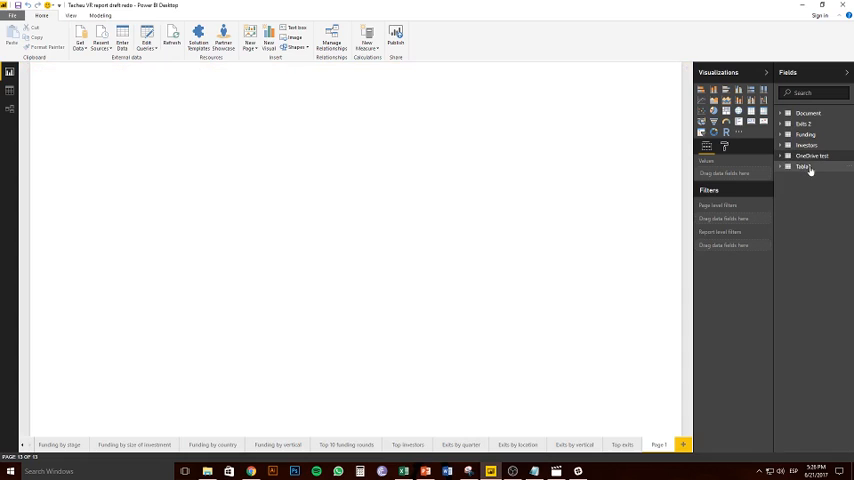
{"action": "right_click", "coordinate": [804, 168]}
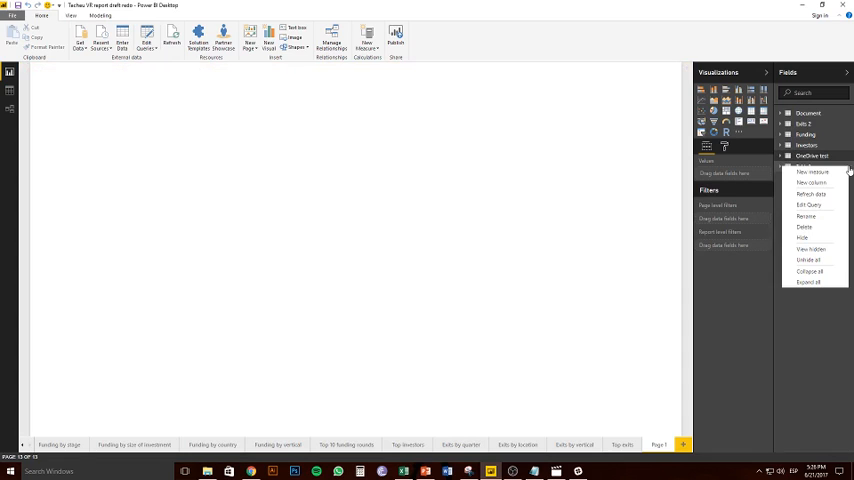
{"action": "mouse_move", "coordinate": [820, 220]}
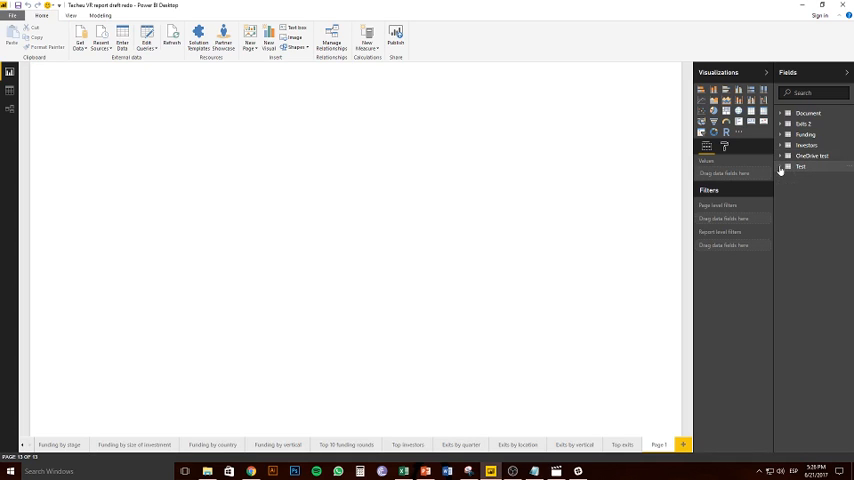
{"action": "left_click", "coordinate": [780, 168]}
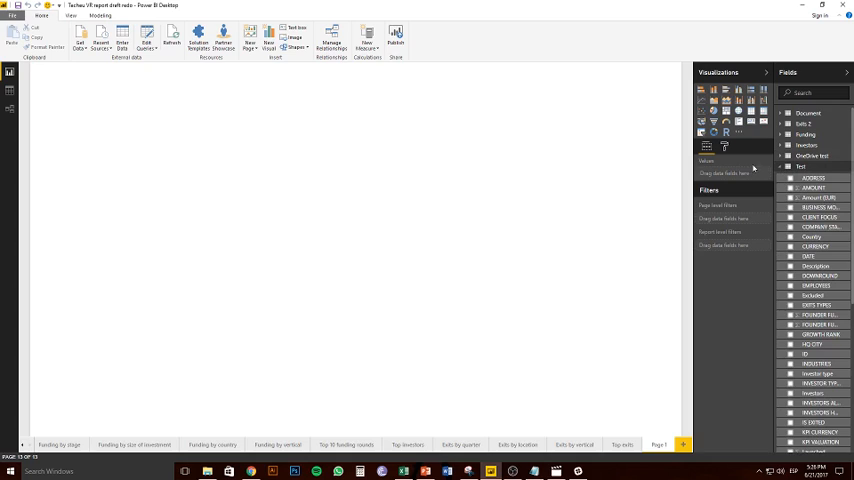
{"action": "mouse_move", "coordinate": [398, 146]}
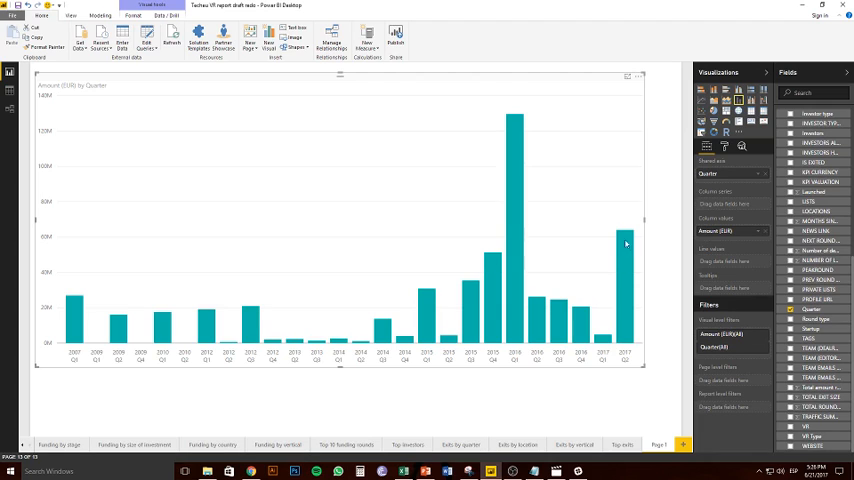
{"action": "mouse_move", "coordinate": [624, 244]}
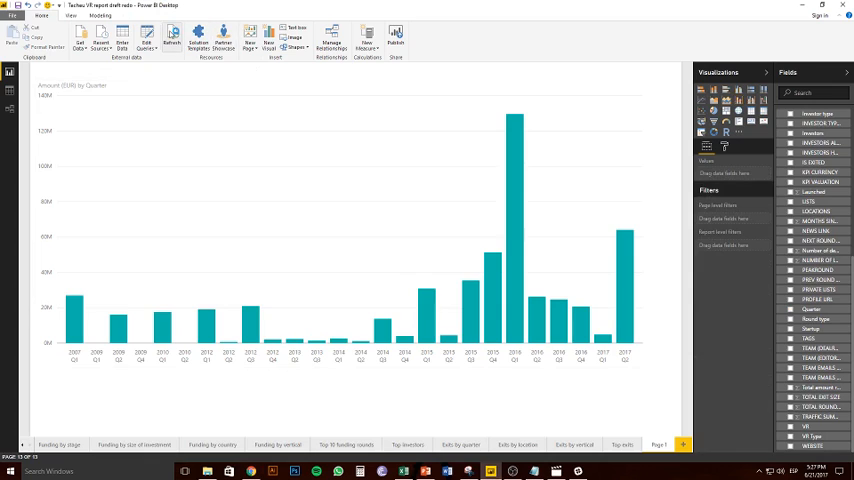
- Refresh all data so the chart reloads the edited workbook, making the last quarter's bar tallest
{"action": "left_click", "coordinate": [176, 38]}
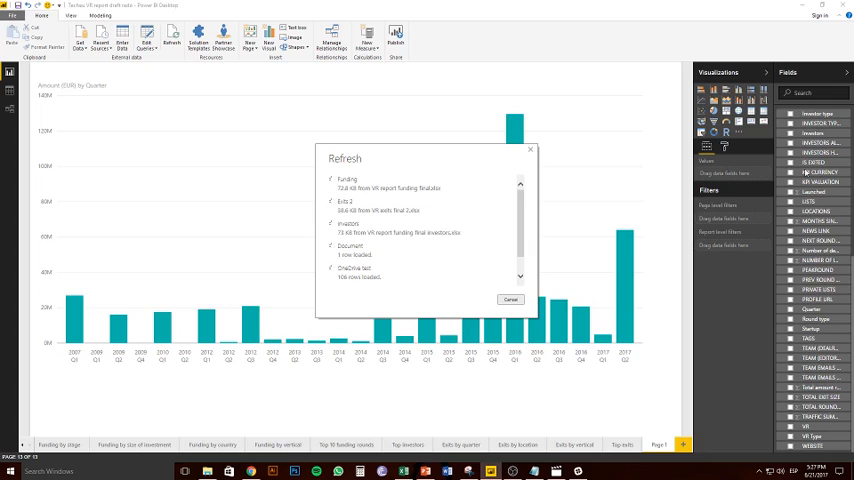
{"action": "left_click", "coordinate": [512, 300]}
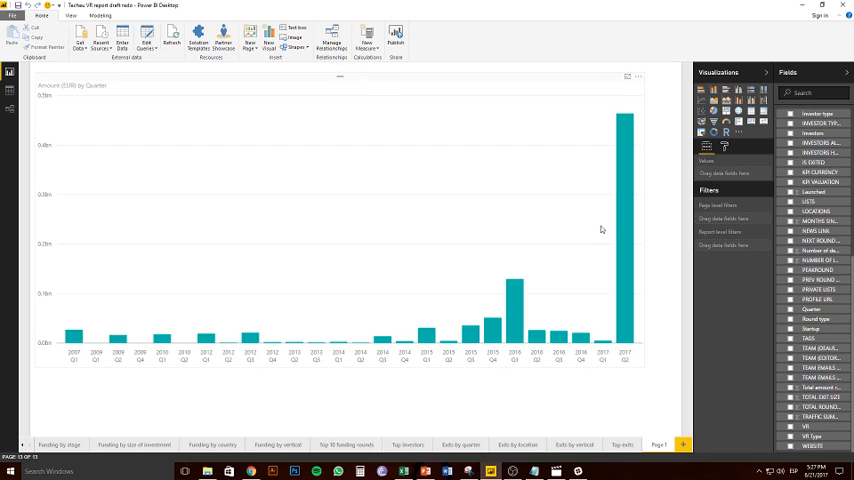
{"action": "mouse_move", "coordinate": [616, 204]}
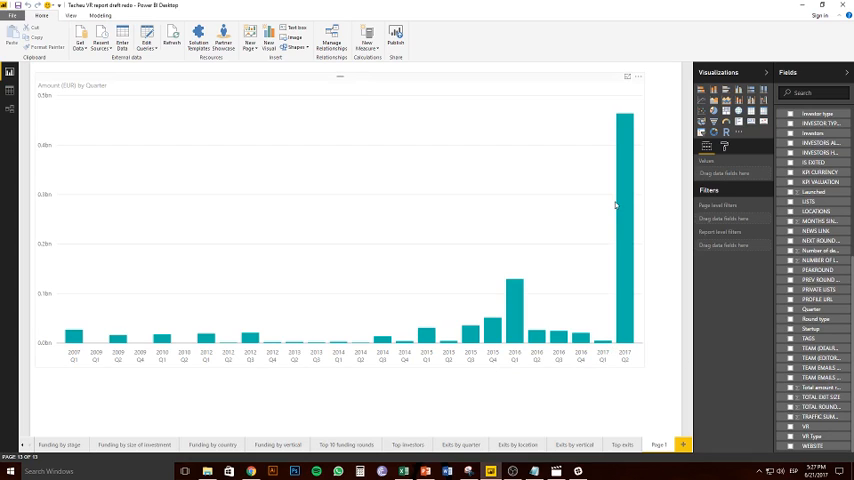
{"action": "mouse_move", "coordinate": [604, 148]}
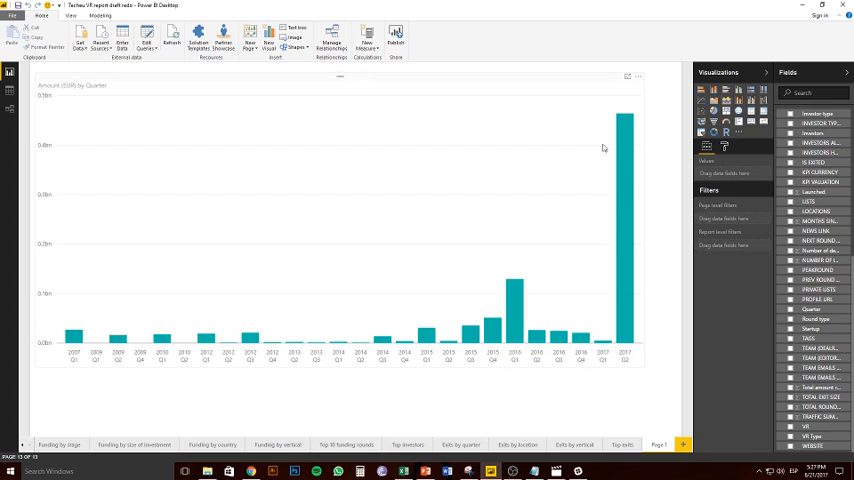